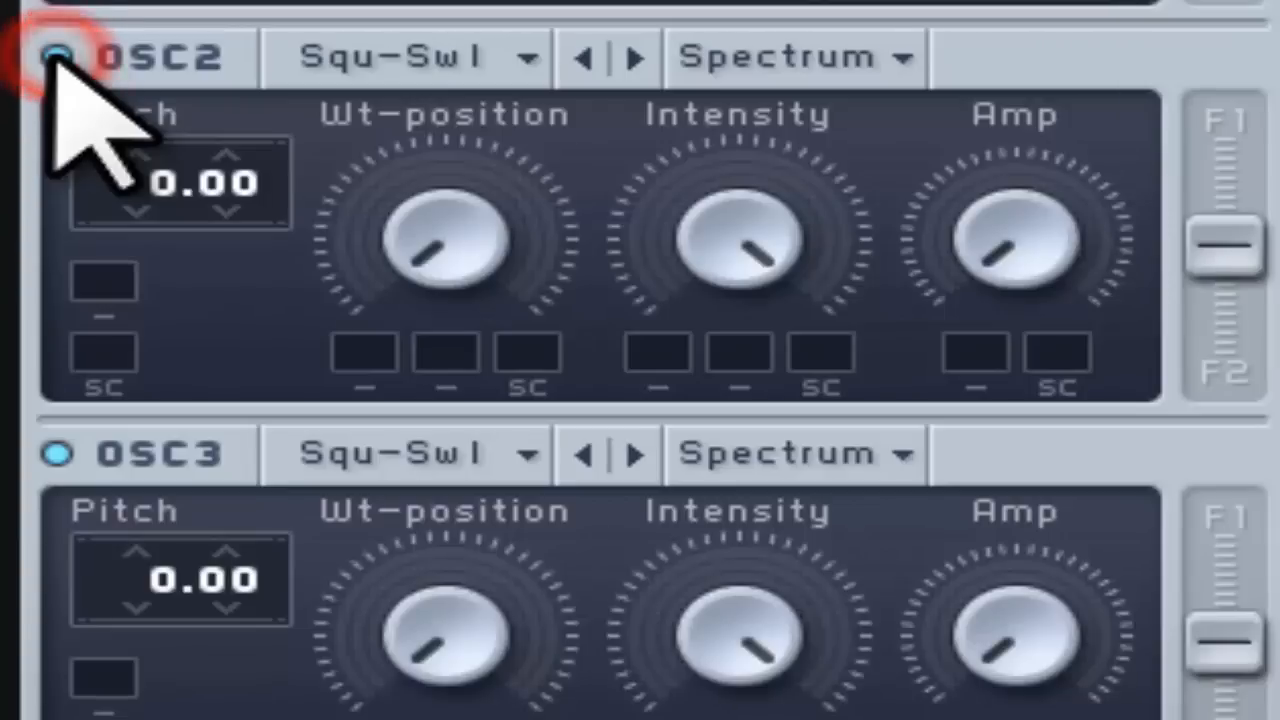
# Detune the first oscillator's pitch.
pyautogui.scroll(-3)
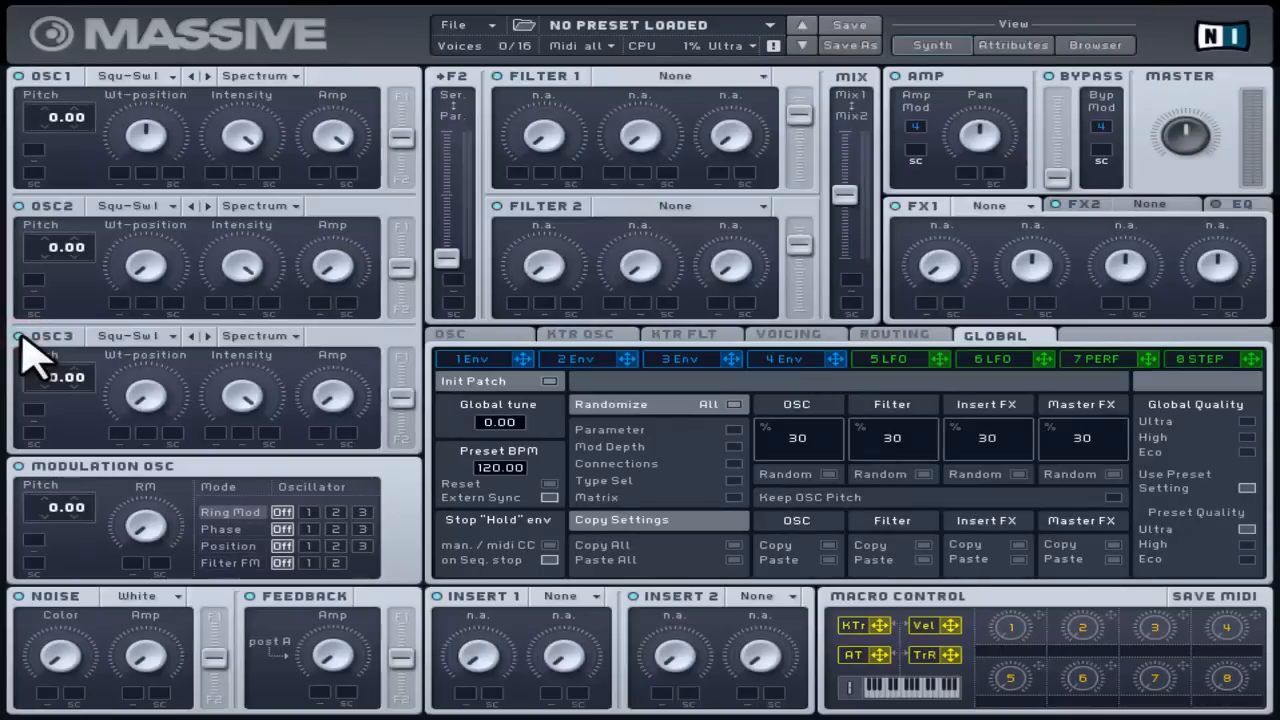
pyautogui.moveTo(50, 345)
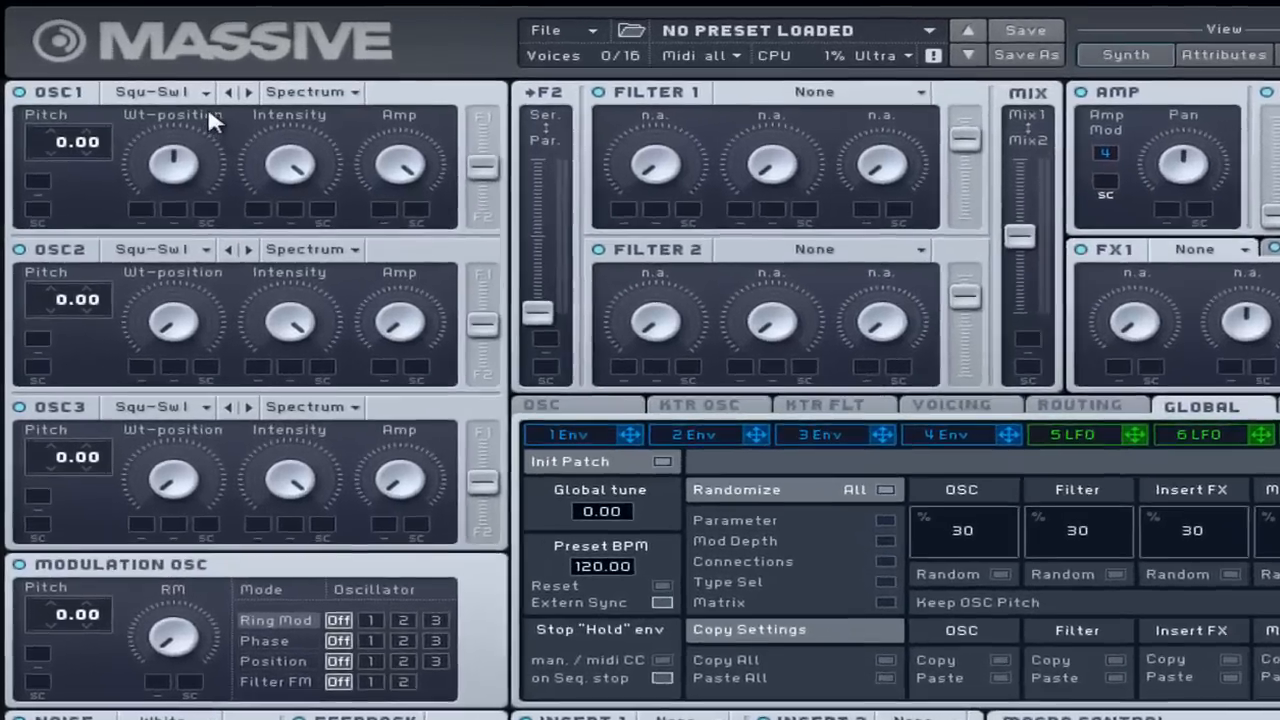
pyautogui.click(160, 92)
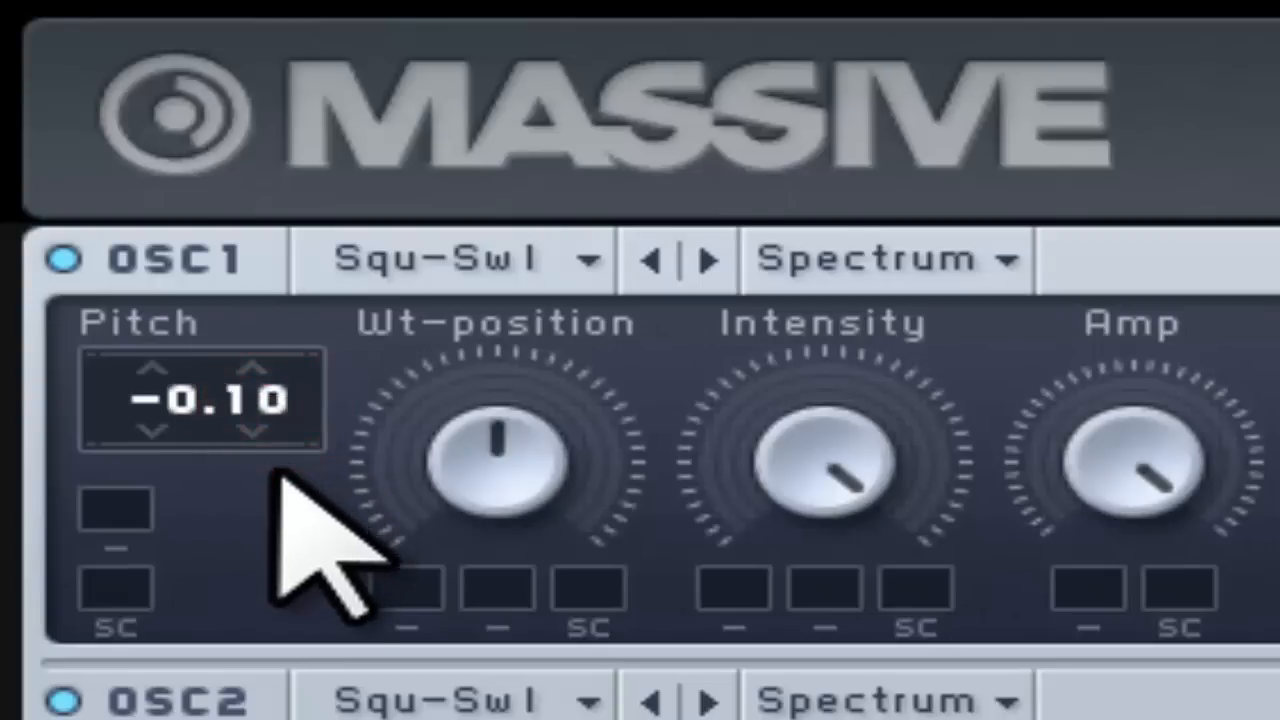
pyautogui.moveTo(290, 530); pyautogui.dragTo(330, 400)
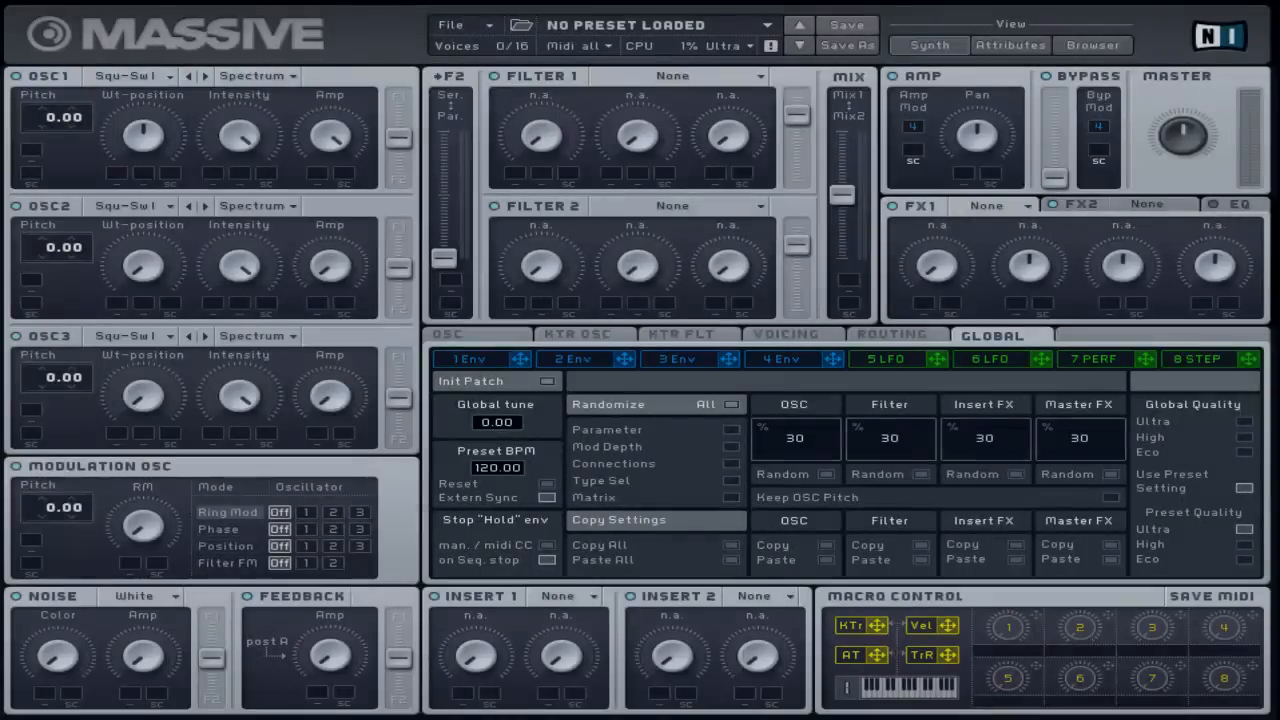
pyautogui.moveTo(175, 110)
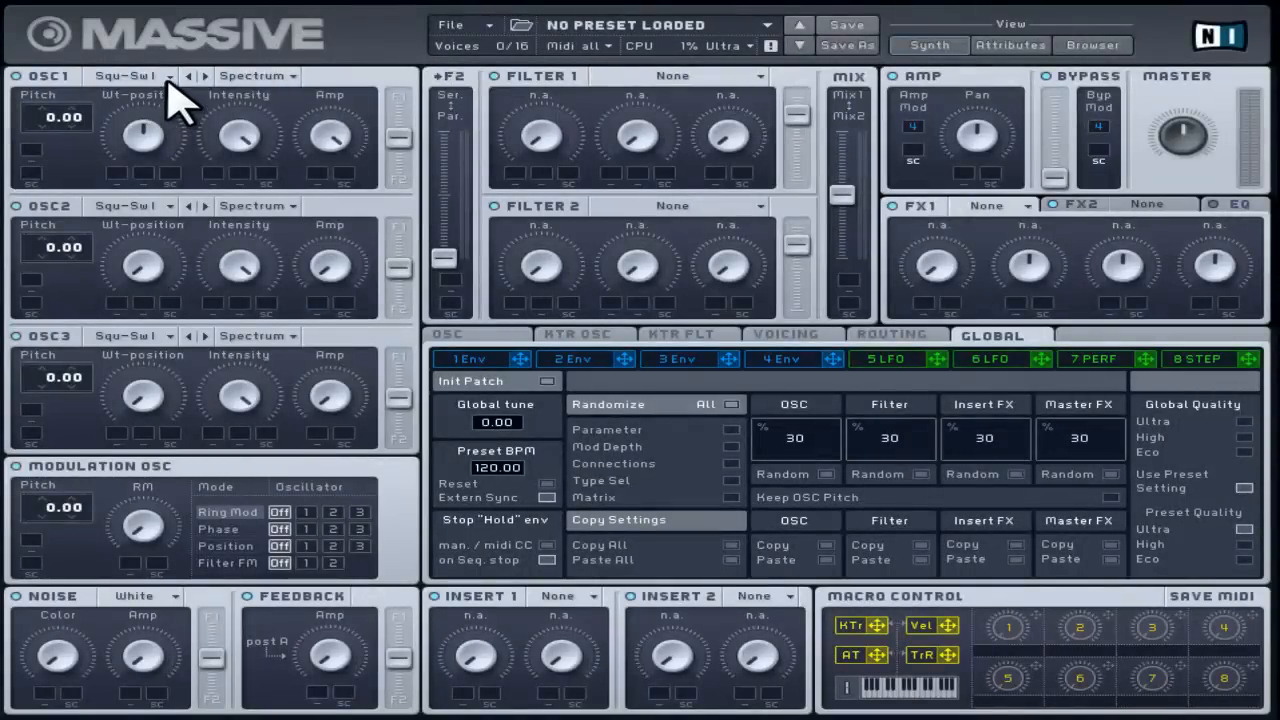
# Load the Square-Saw I wavetable on OSC1 and sweep its wavetable position.
pyautogui.click(130, 75)
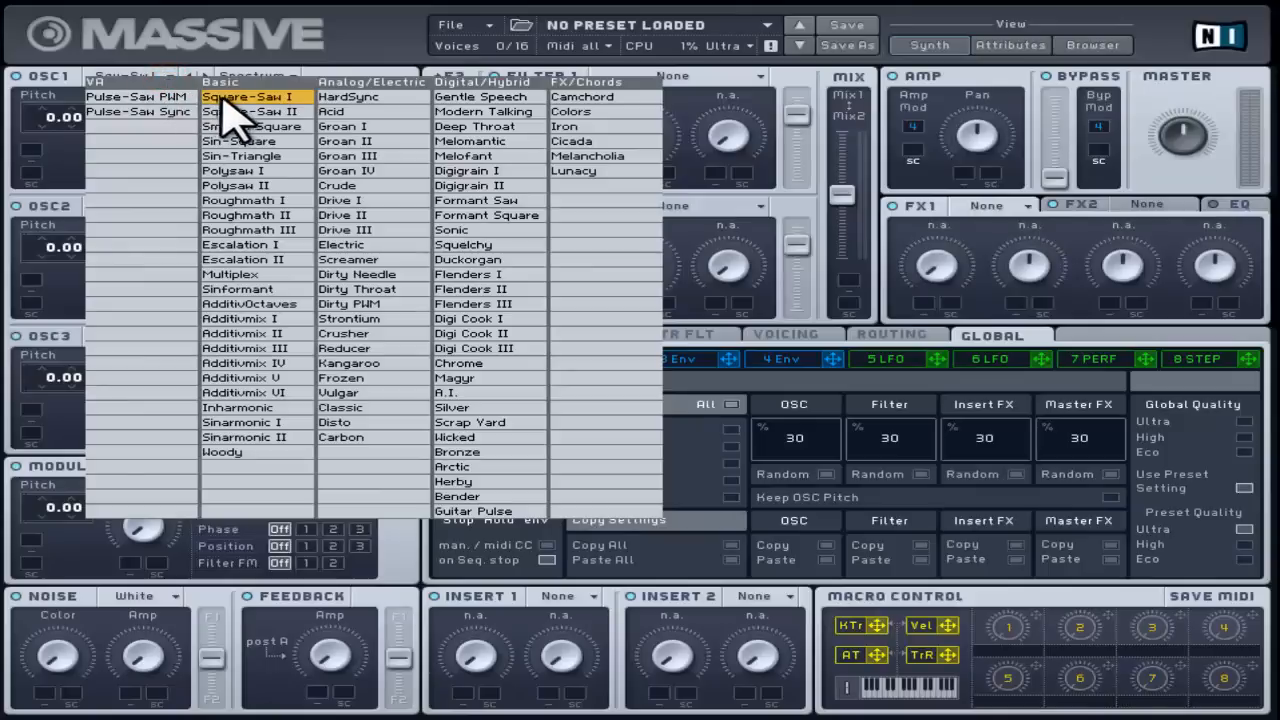
pyautogui.click(240, 96)
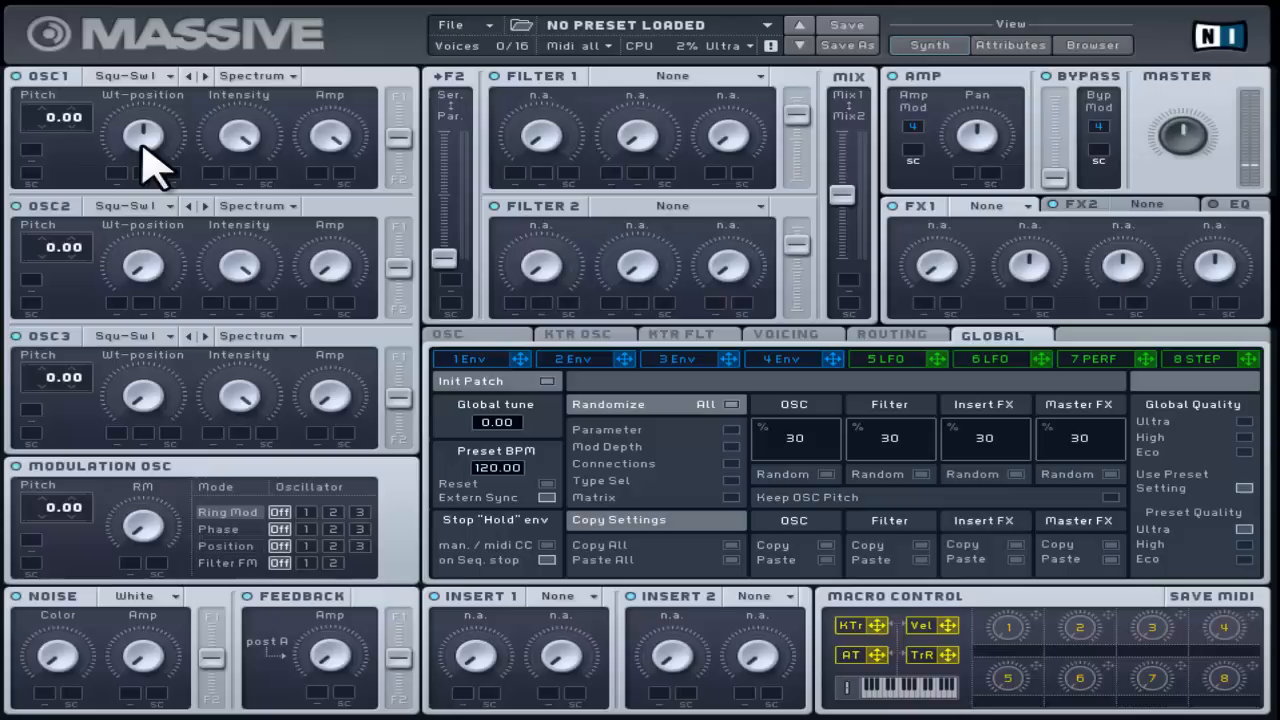
pyautogui.click(143, 133)
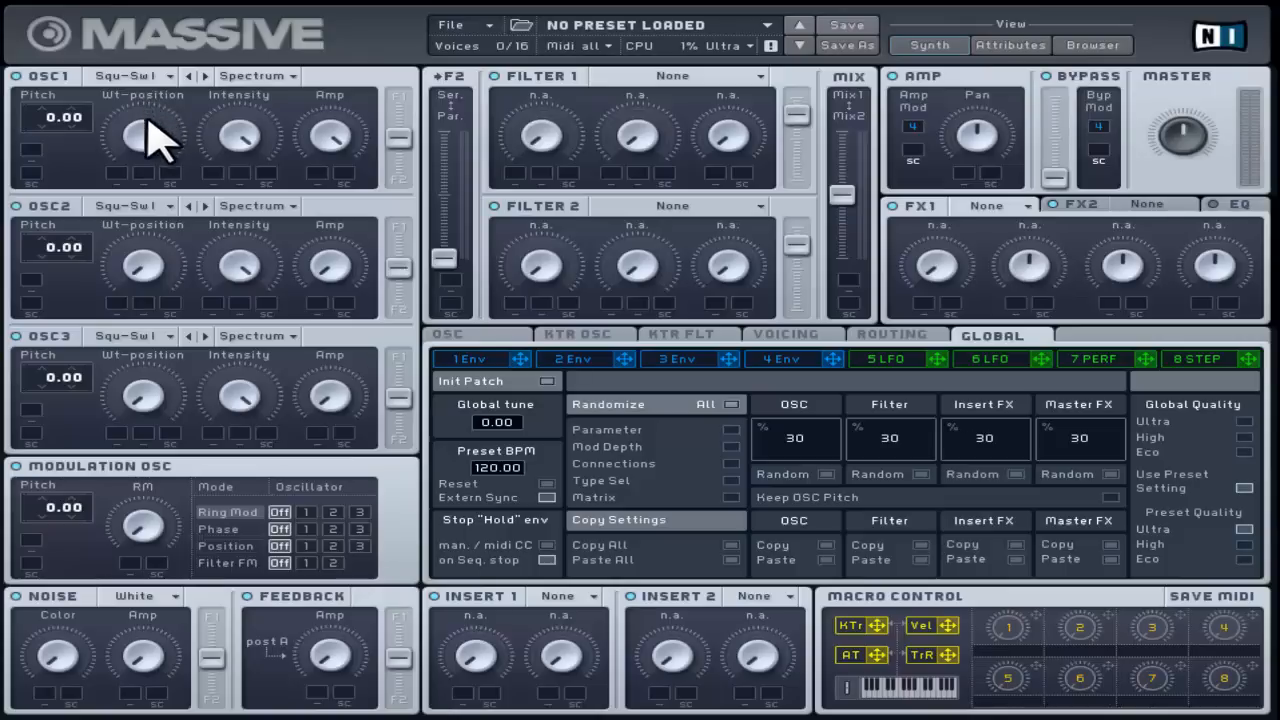
pyautogui.click(143, 138)
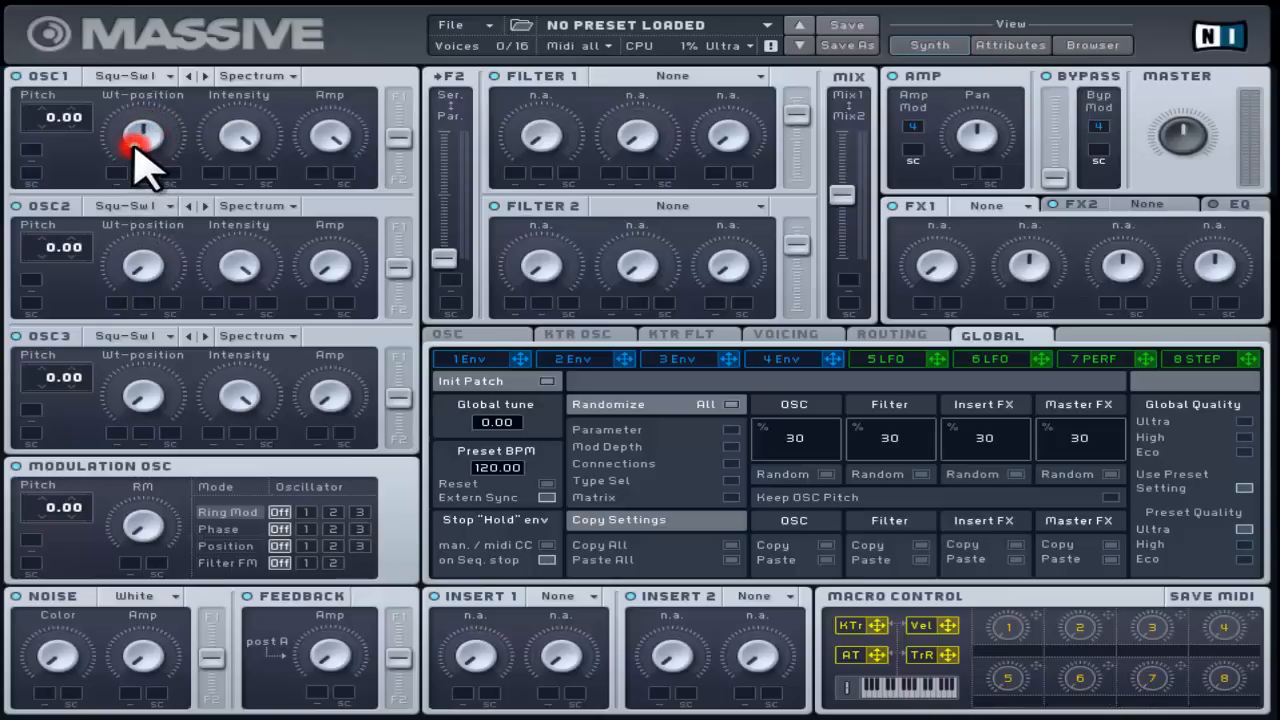
pyautogui.moveTo(143, 135); pyautogui.dragTo(143, 130)
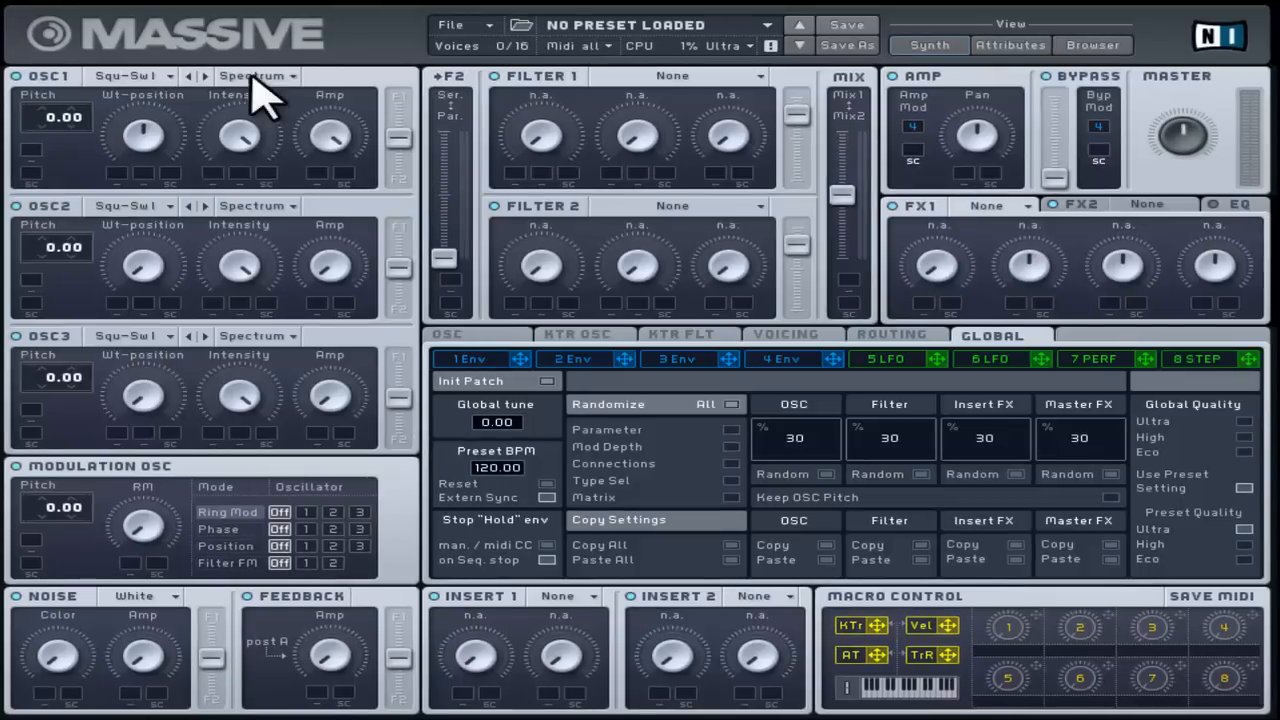
# Switch OSC1 to Bend-/+ mode and sweep its Intensity to hear the bend.
pyautogui.click(257, 75)
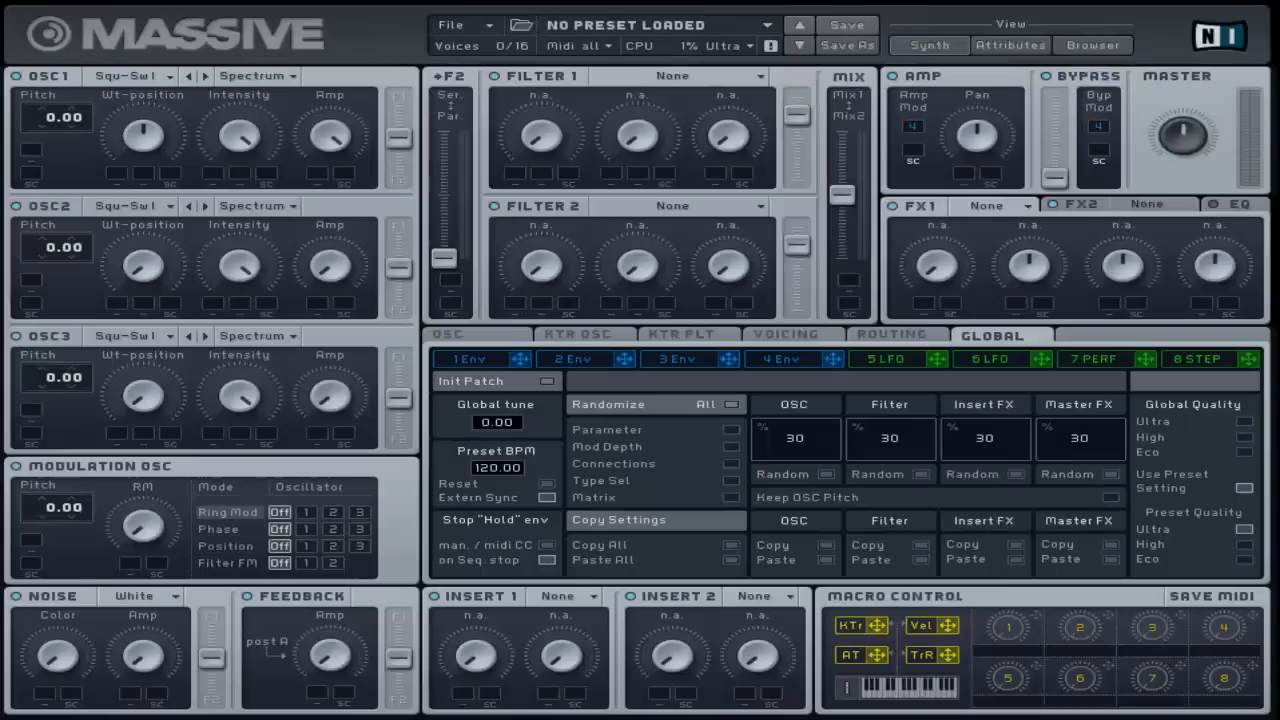
pyautogui.moveTo(230, 200)
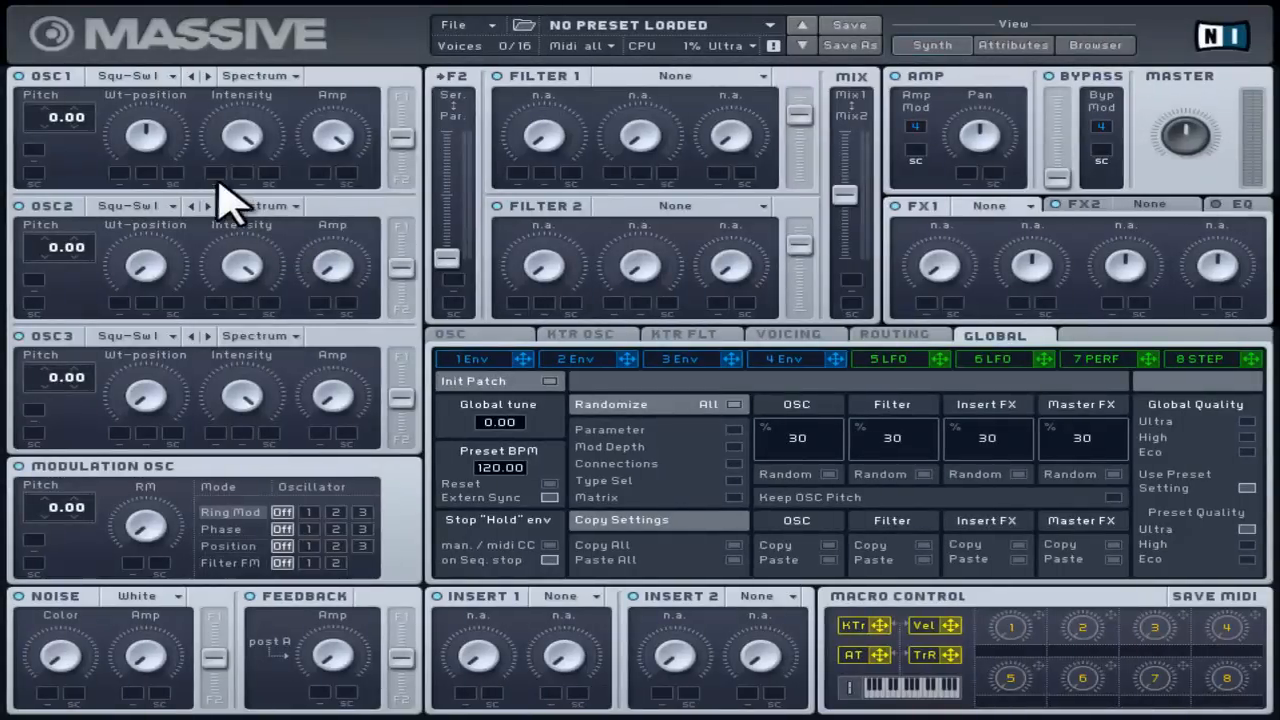
pyautogui.click(258, 76)
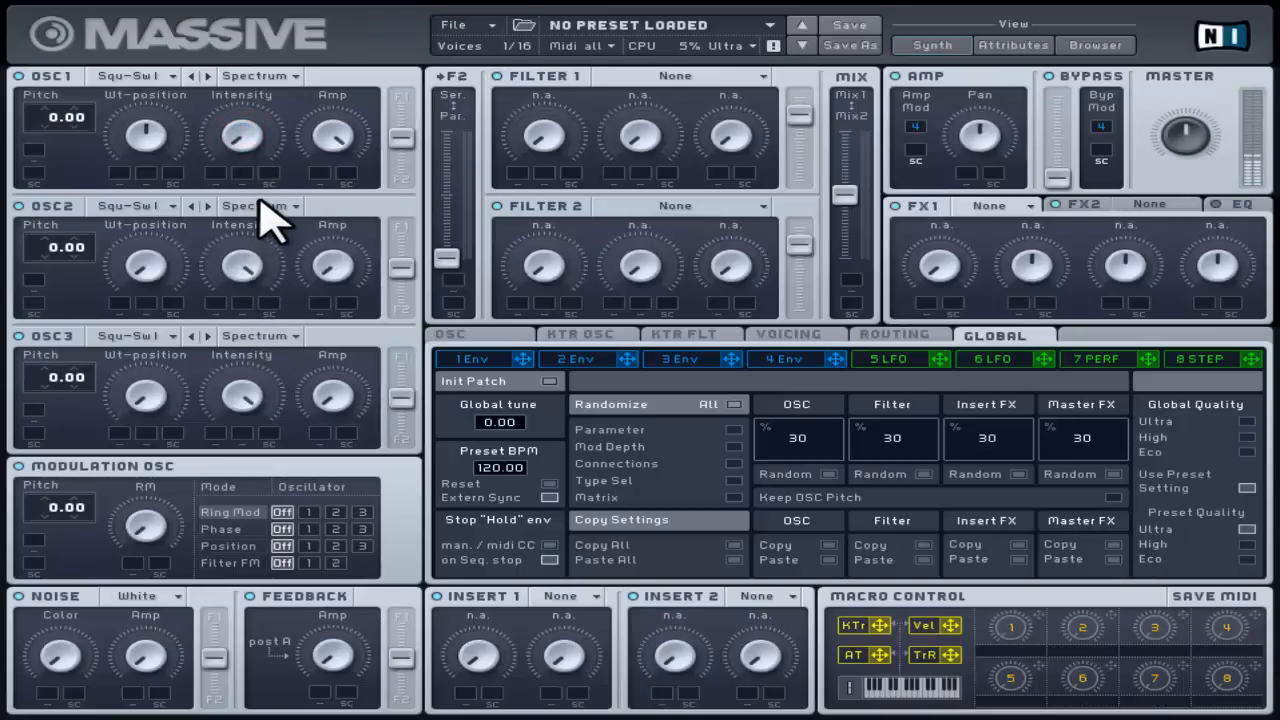
pyautogui.moveTo(255, 165)
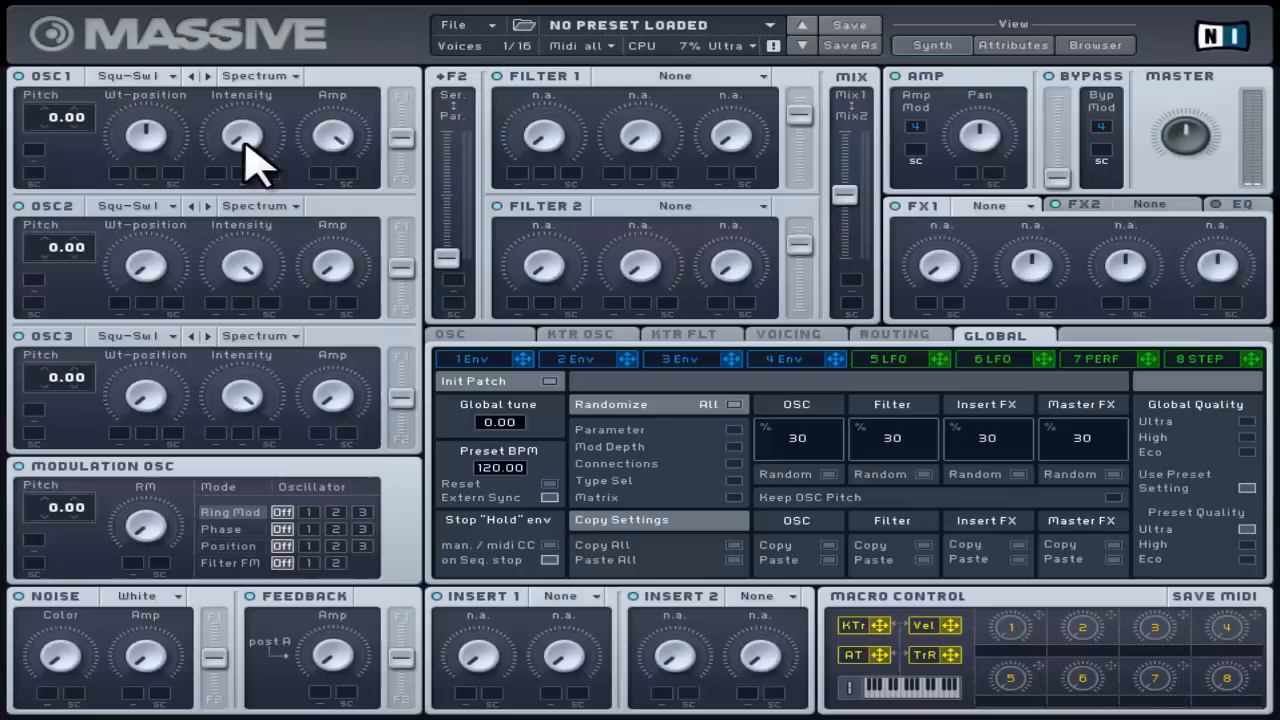
pyautogui.moveTo(270, 75)
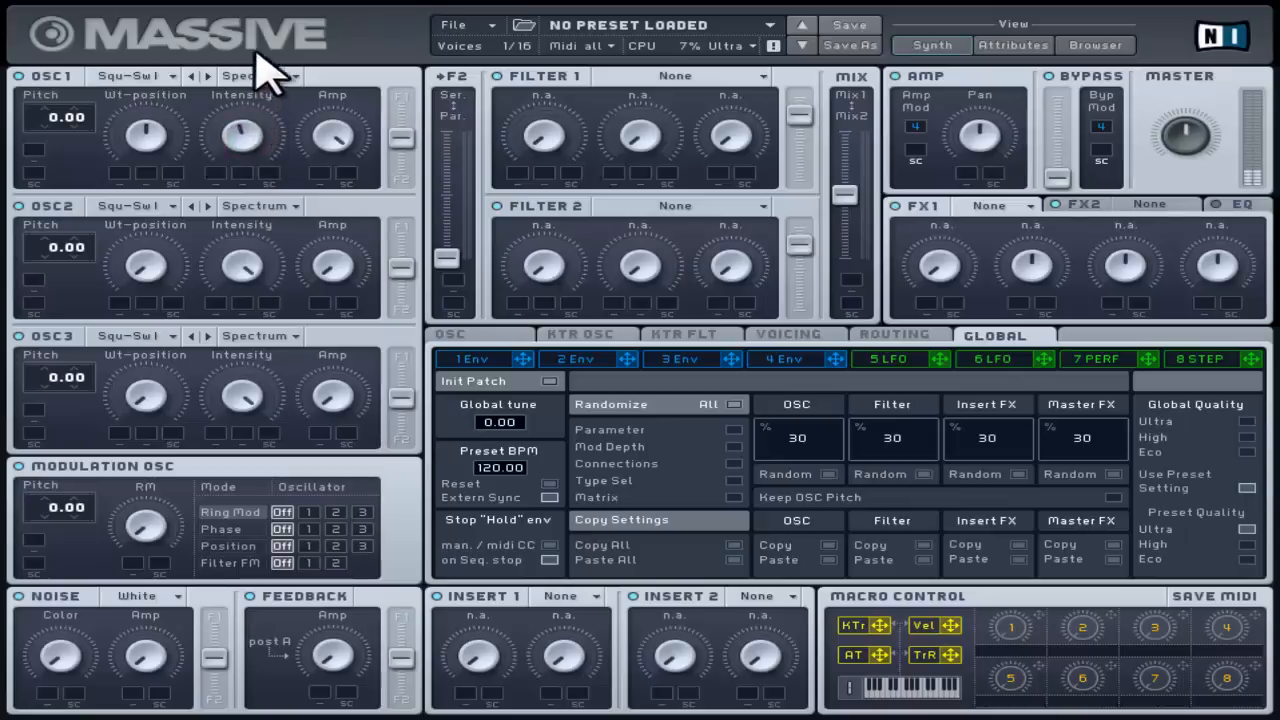
pyautogui.moveTo(258, 78)
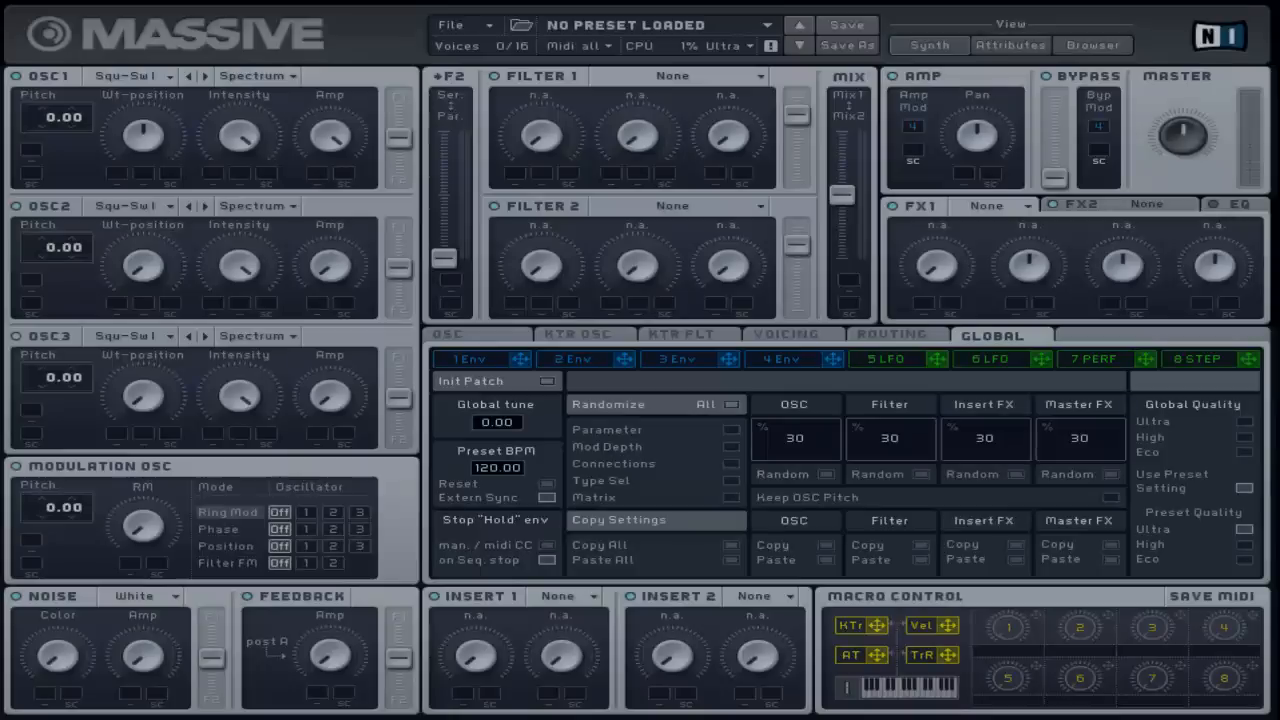
pyautogui.click(255, 75)
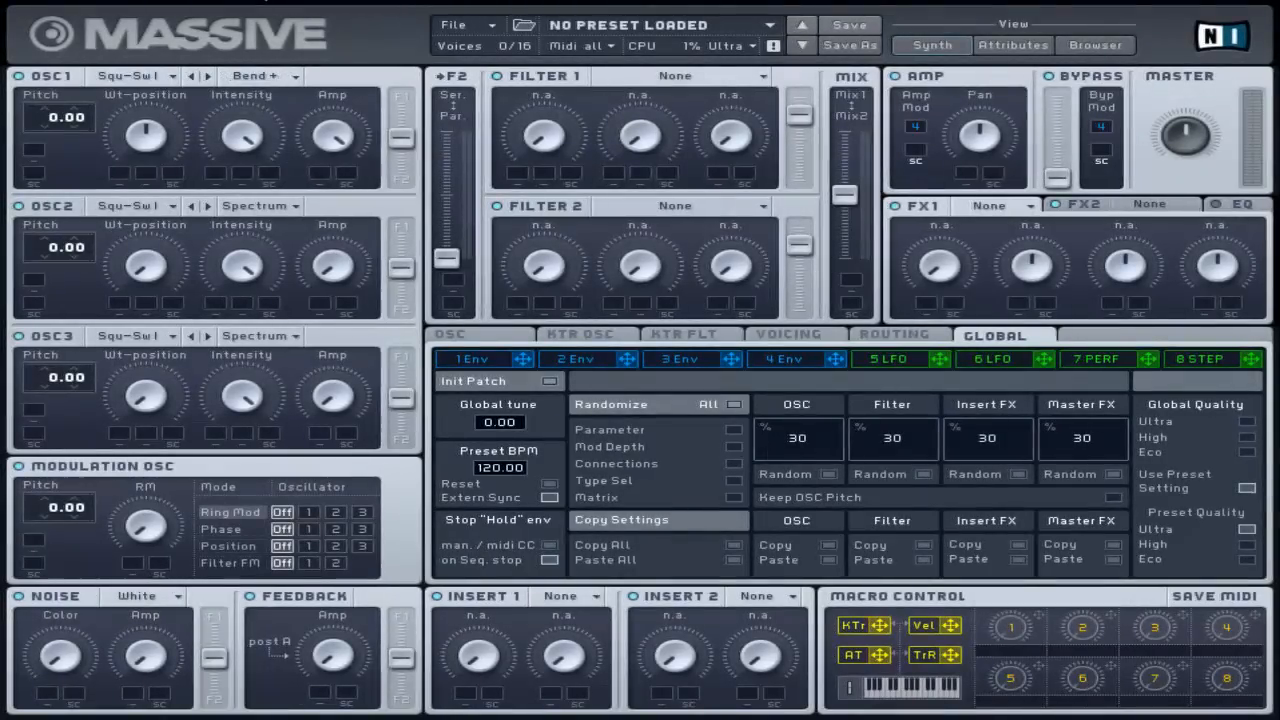
pyautogui.click(260, 75)
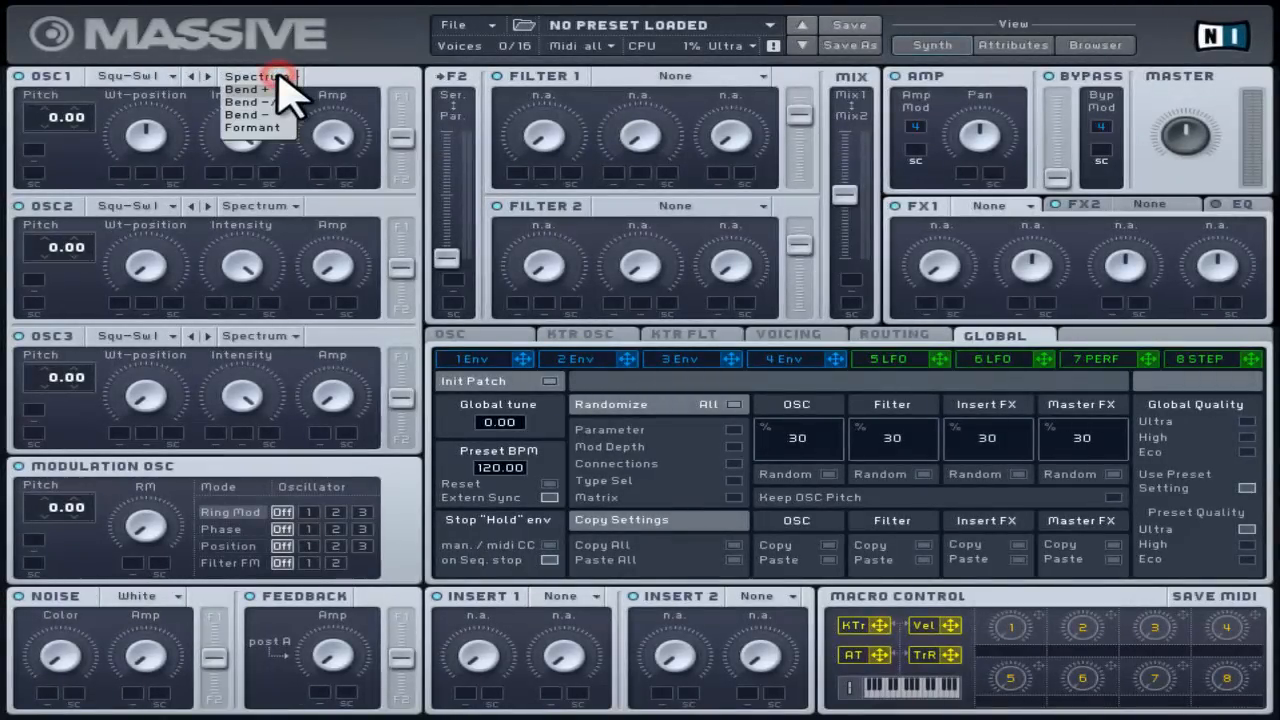
pyautogui.click(253, 90)
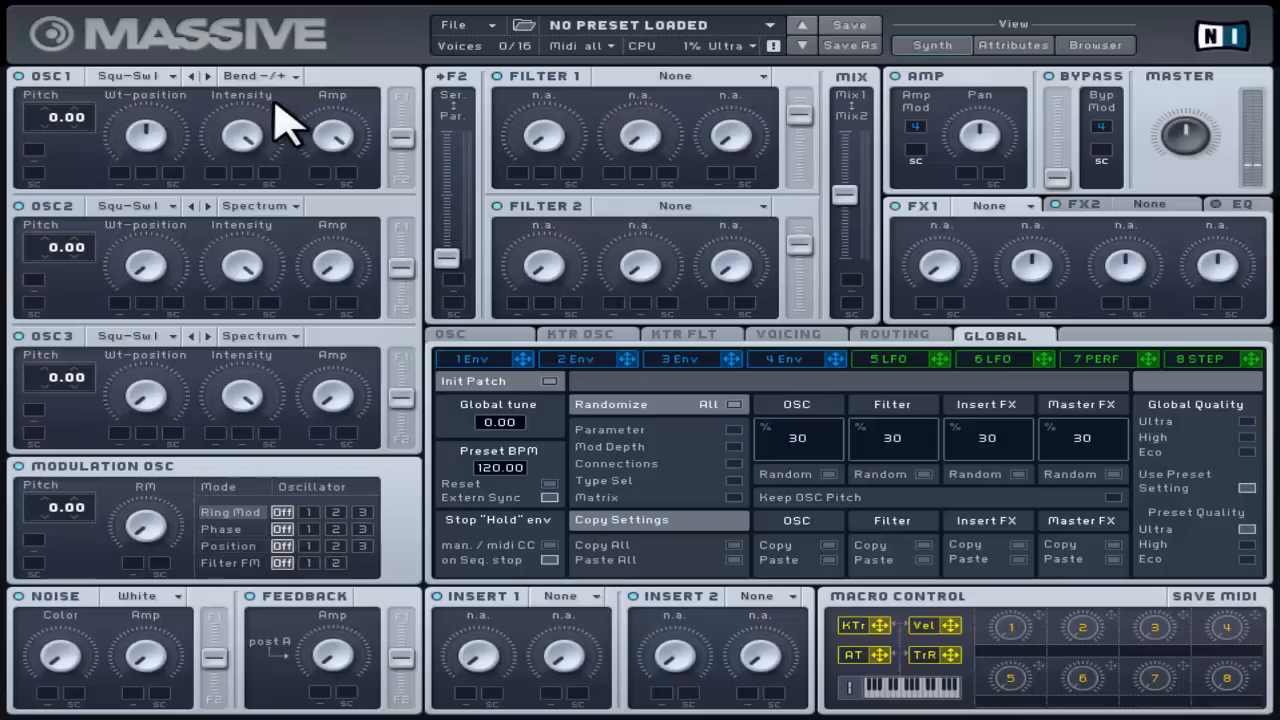
pyautogui.moveTo(260, 345)
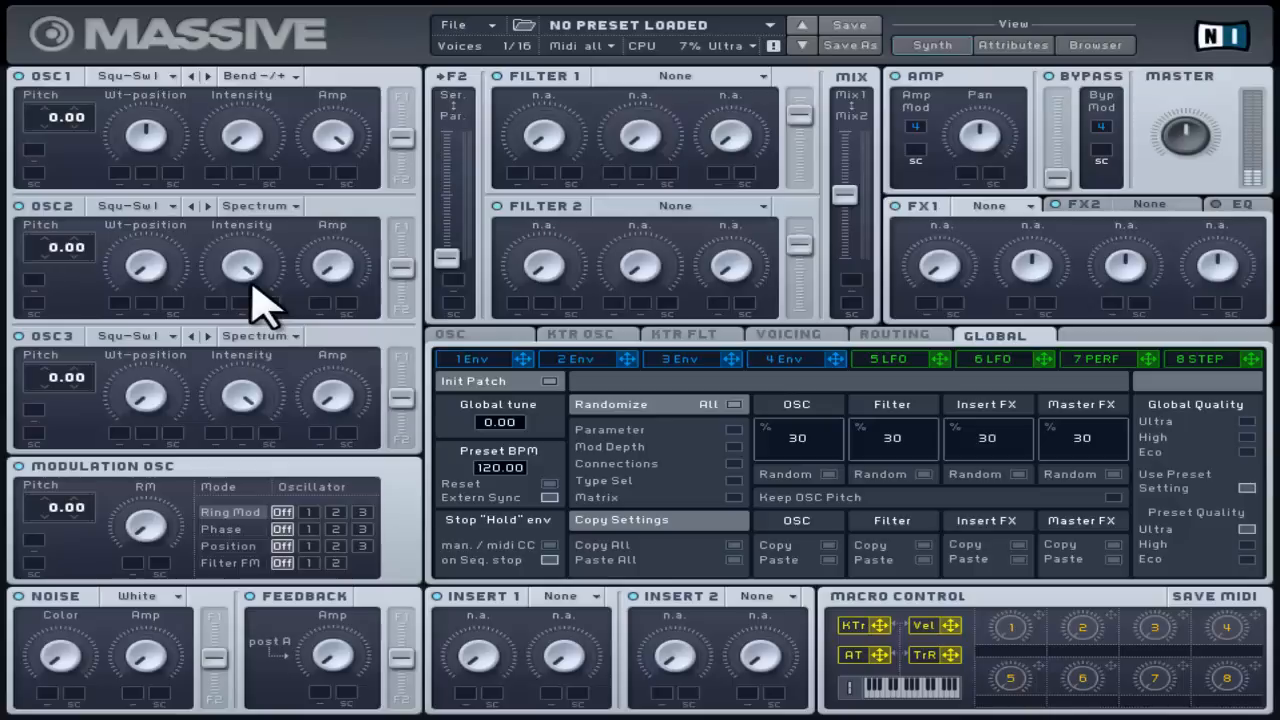
pyautogui.click(242, 138)
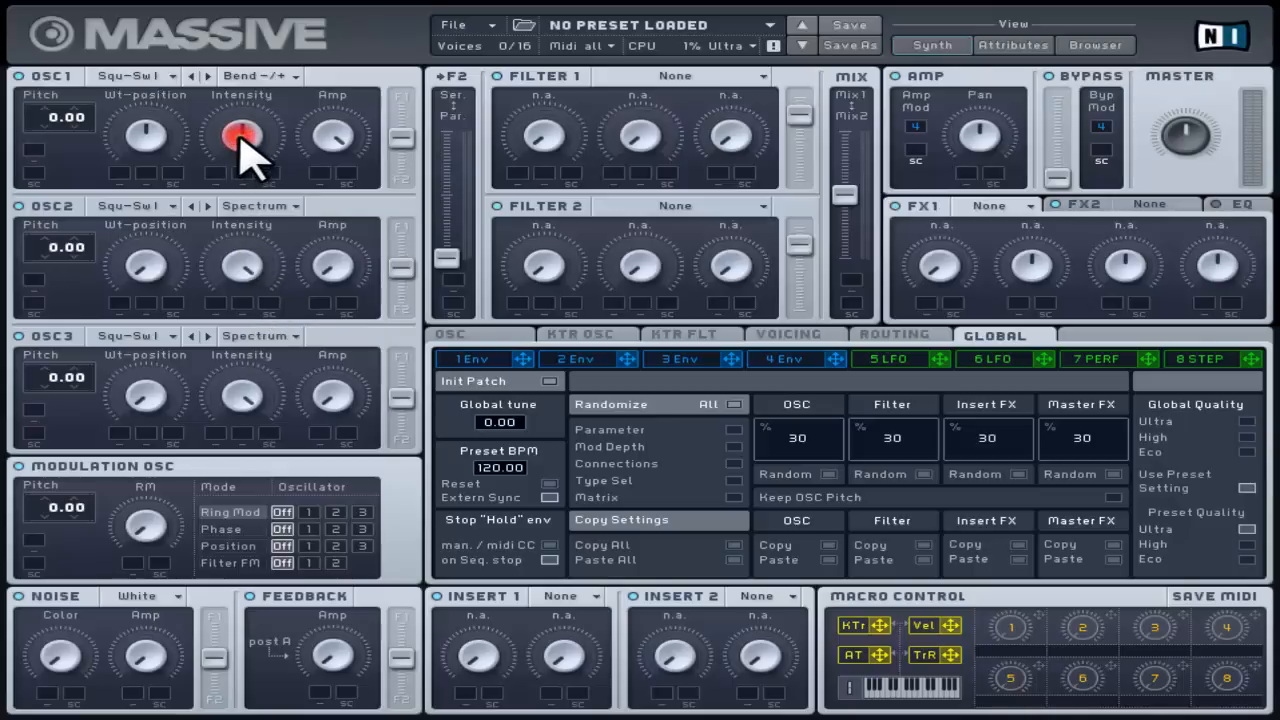
pyautogui.moveTo(242, 140); pyautogui.dragTo(242, 155)
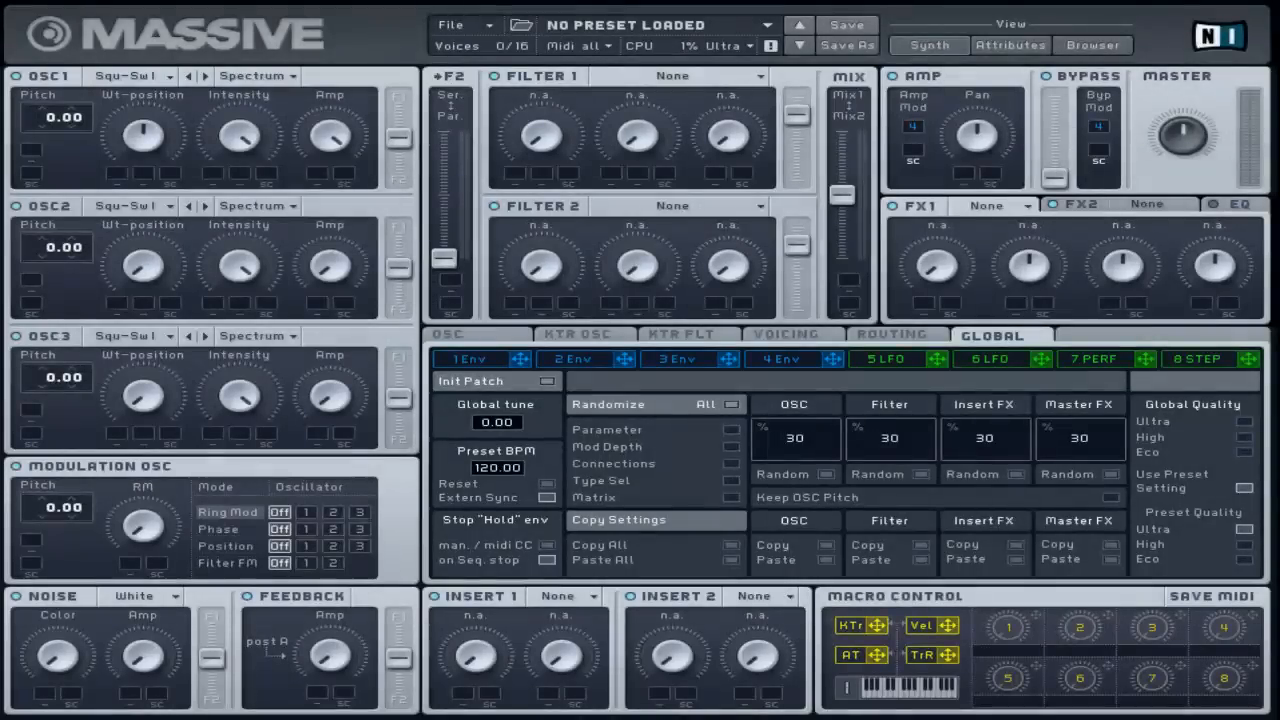
pyautogui.click(257, 76)
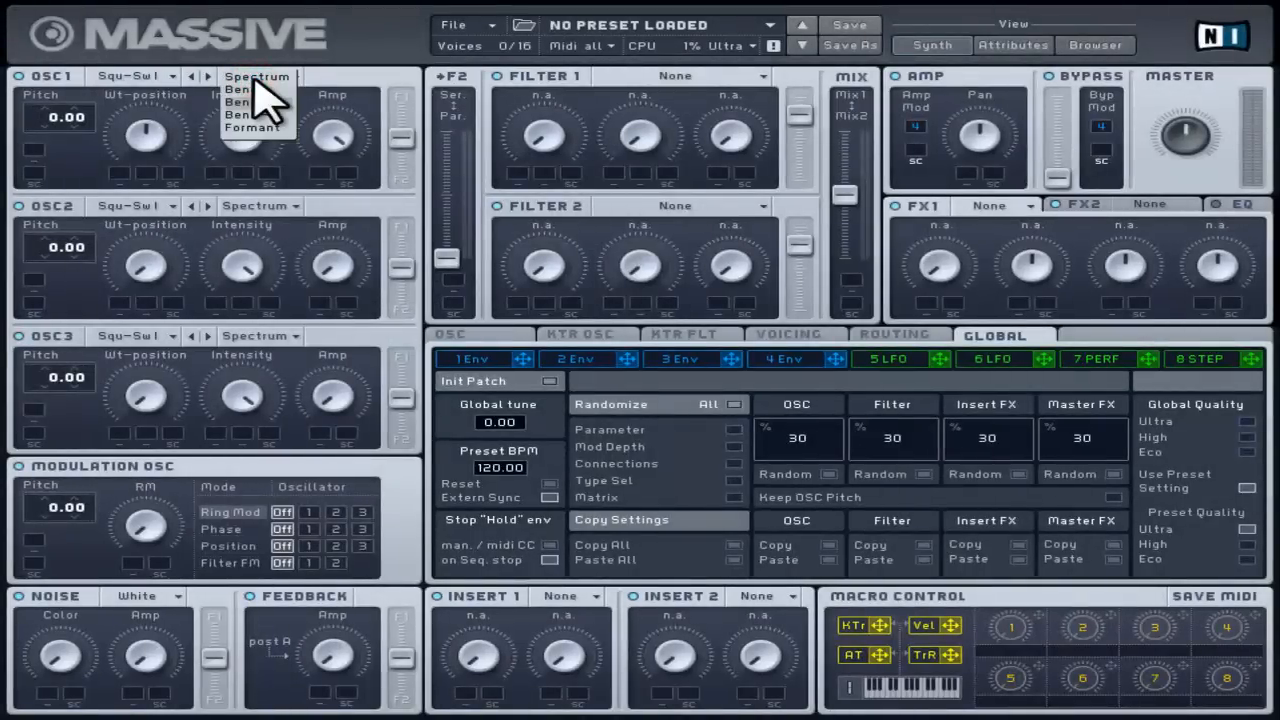
pyautogui.click(239, 89)
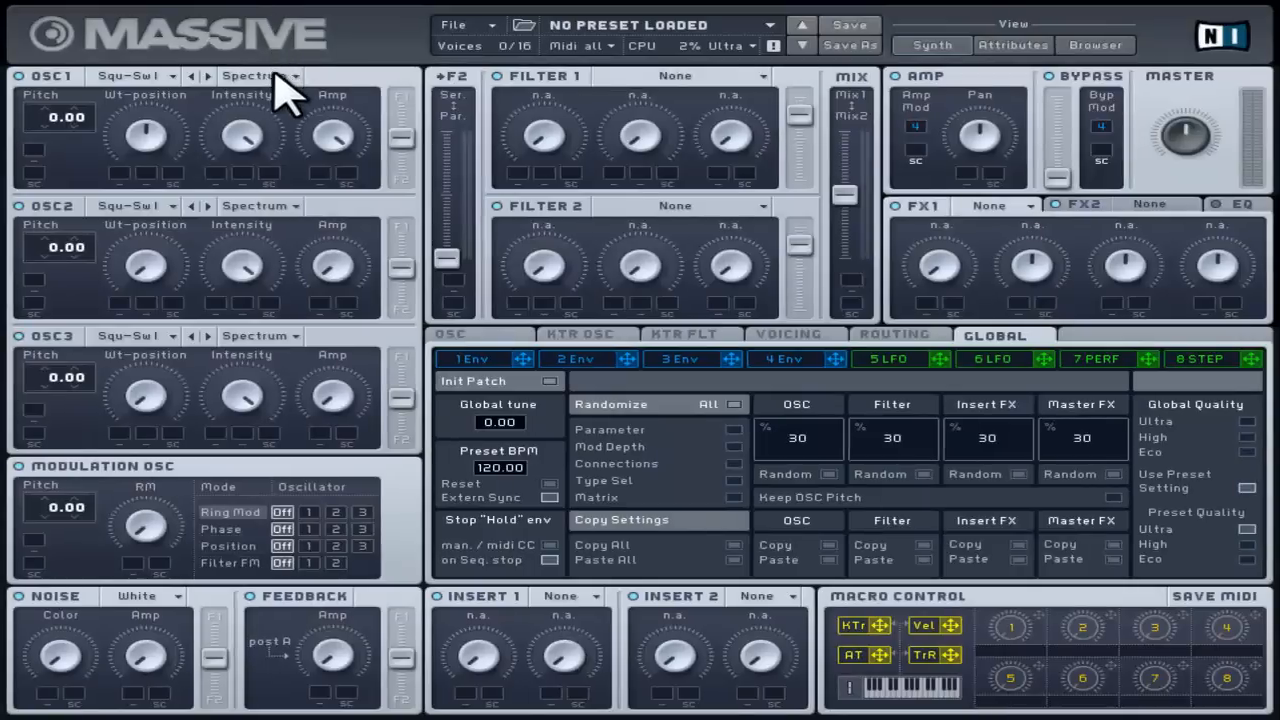
# Switch OSC1 to Bend+ mode and change its Intensity.
pyautogui.click(260, 76)
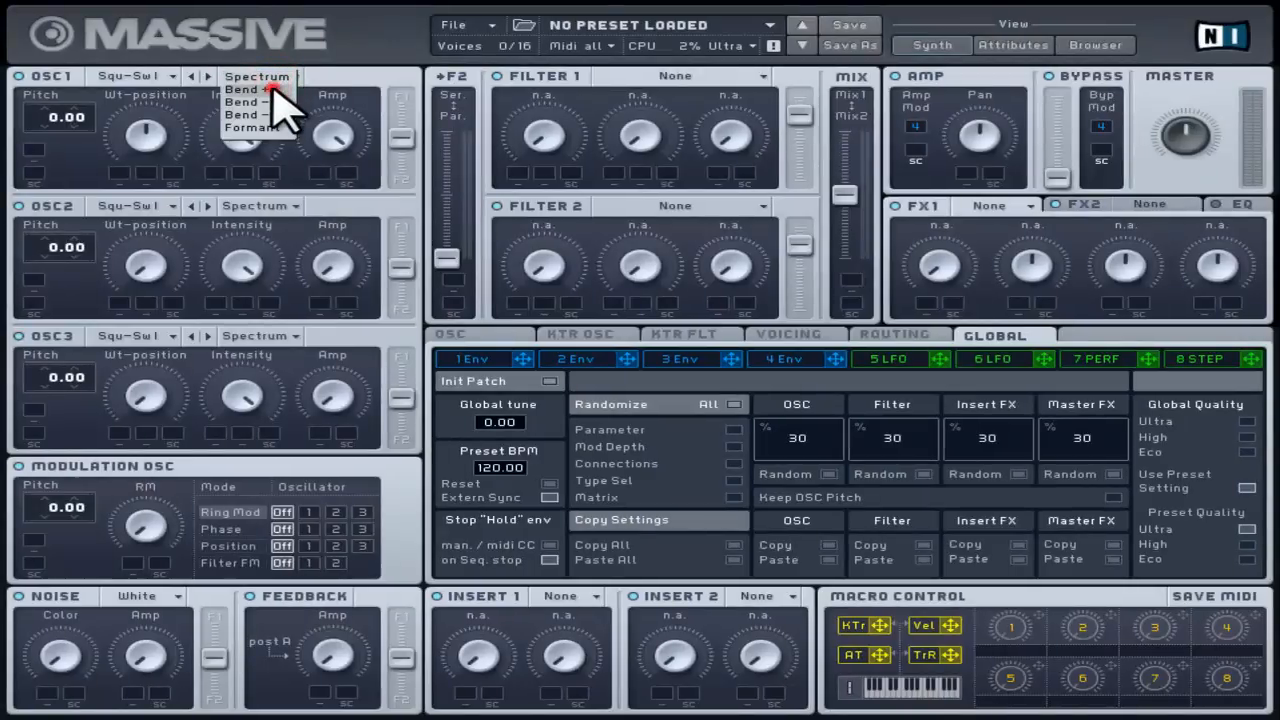
pyautogui.click(242, 104)
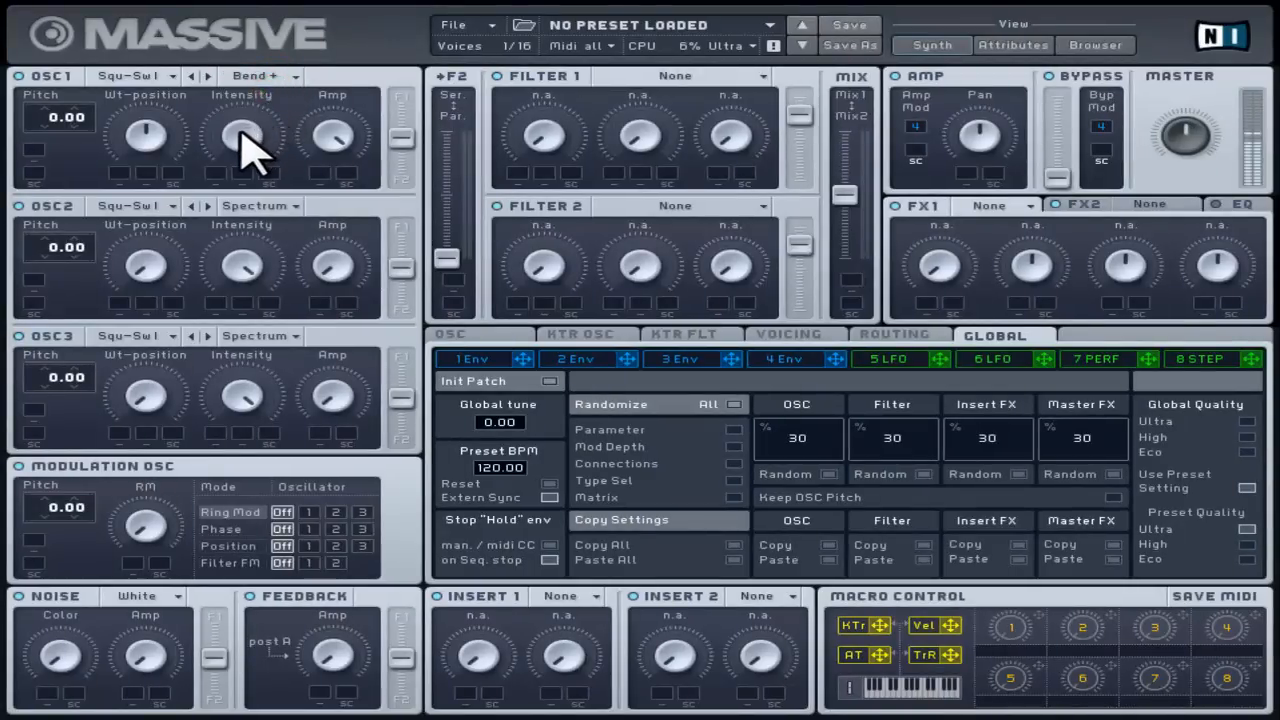
pyautogui.click(242, 135)
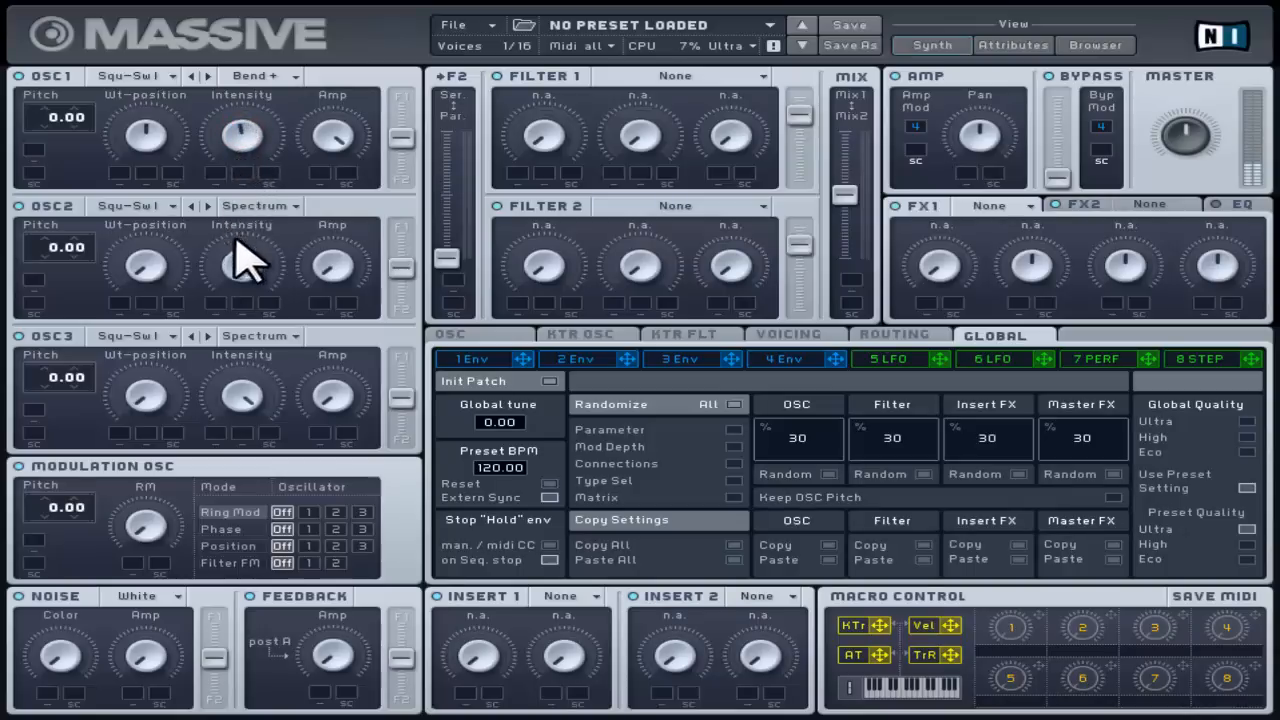
pyautogui.moveTo(270, 350)
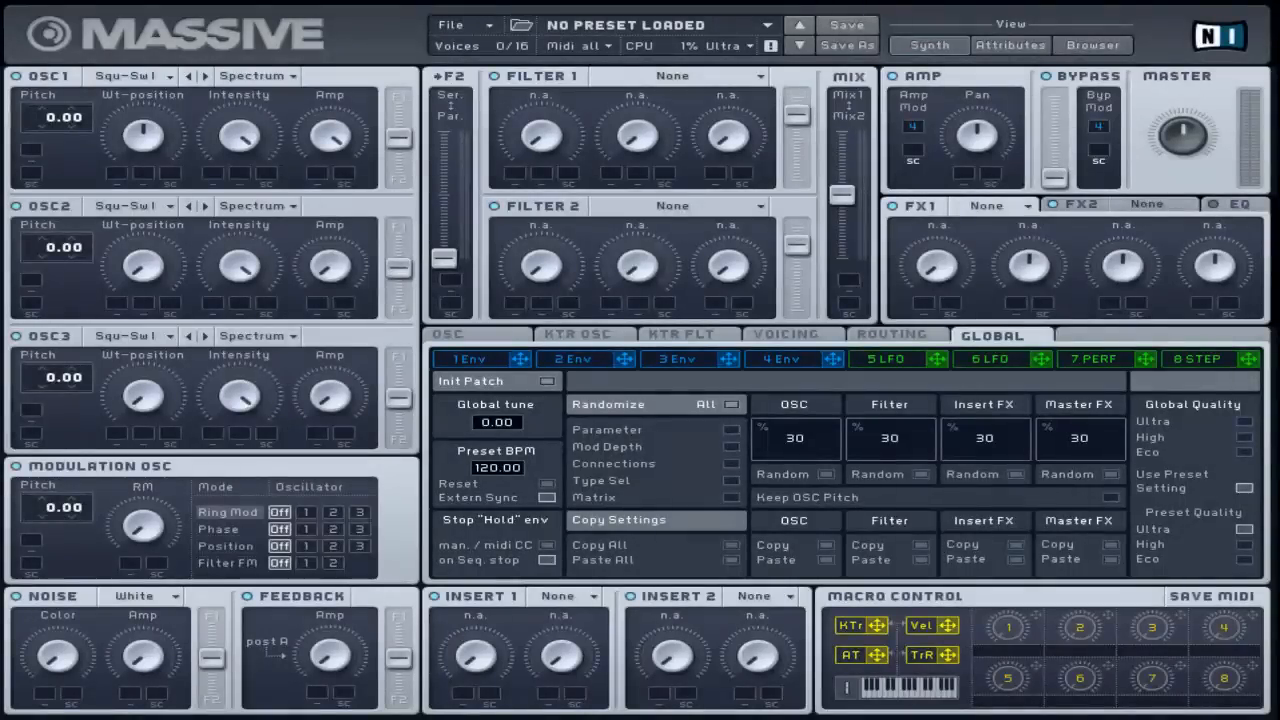
# Switch OSC1's wavetable mode to Formant.
pyautogui.click(255, 76)
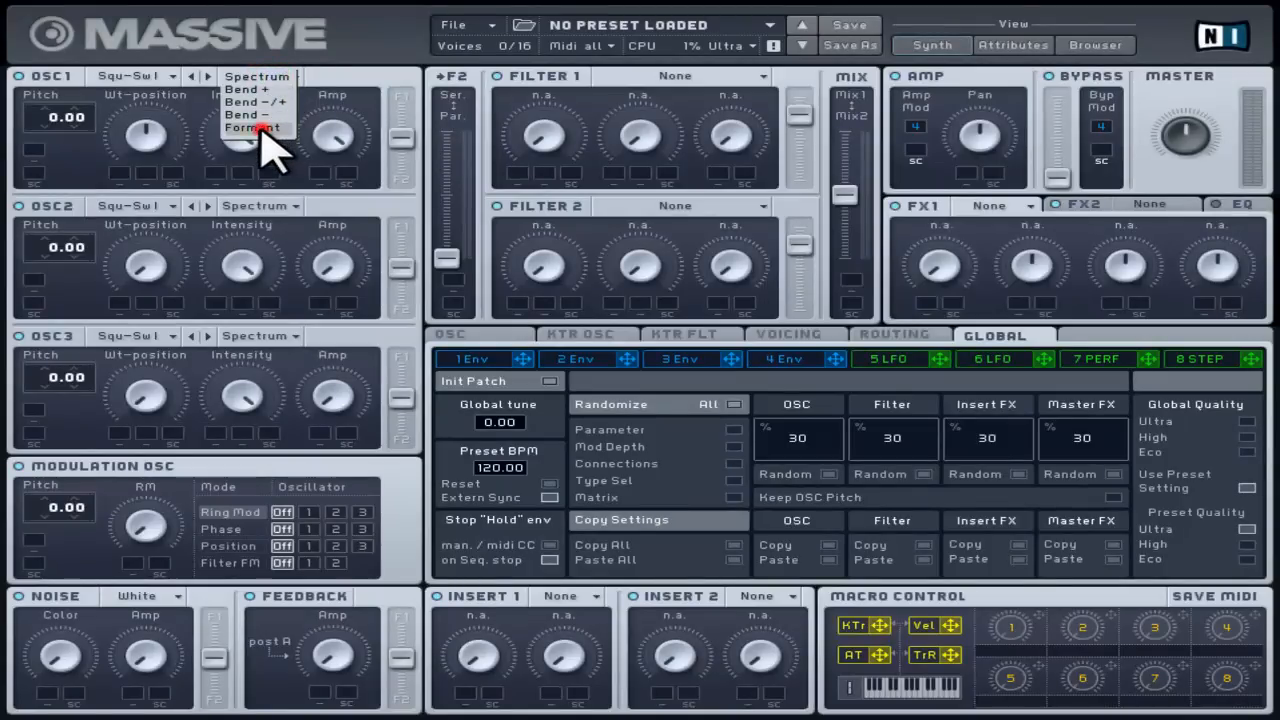
pyautogui.click(253, 128)
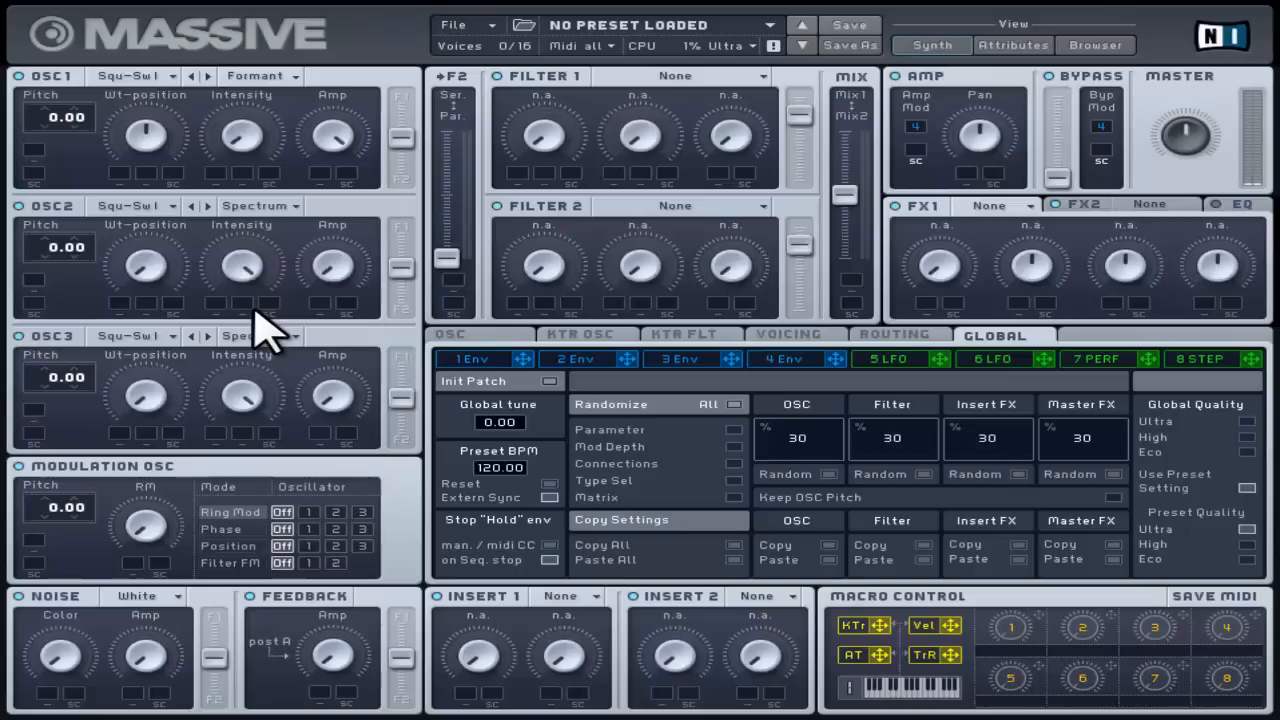
pyautogui.moveTo(258, 155)
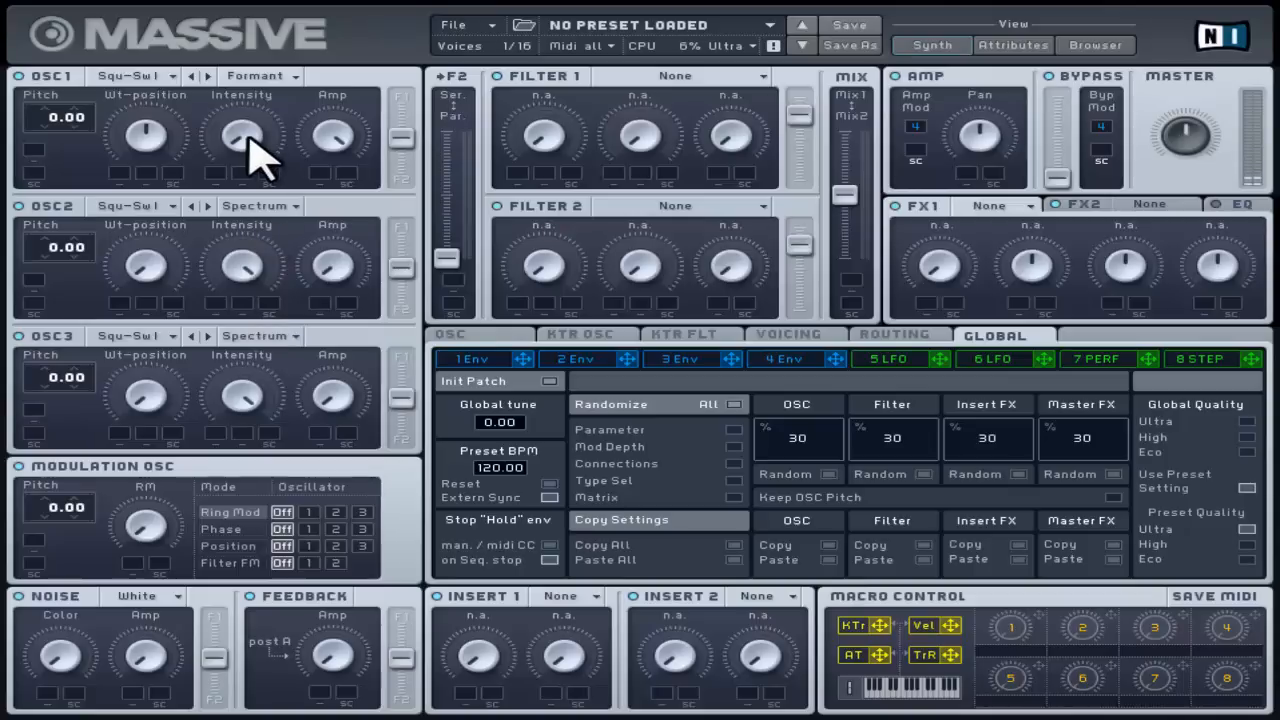
pyautogui.moveTo(262, 50)
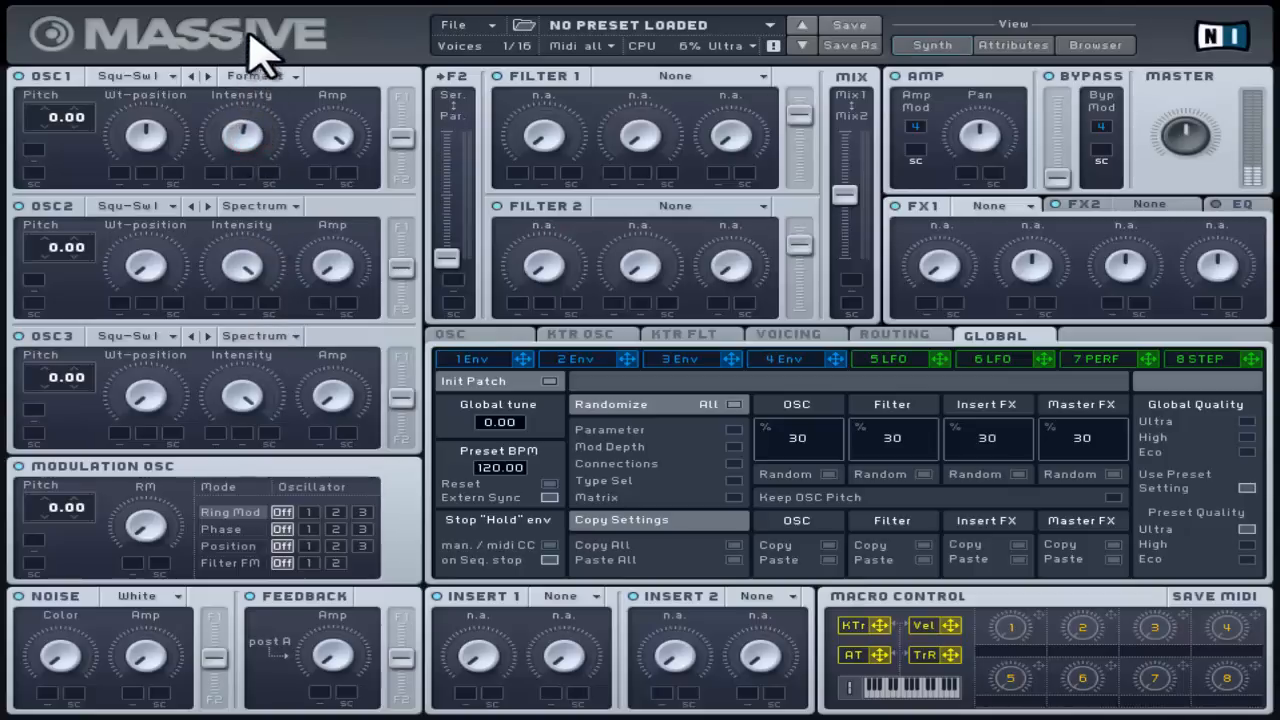